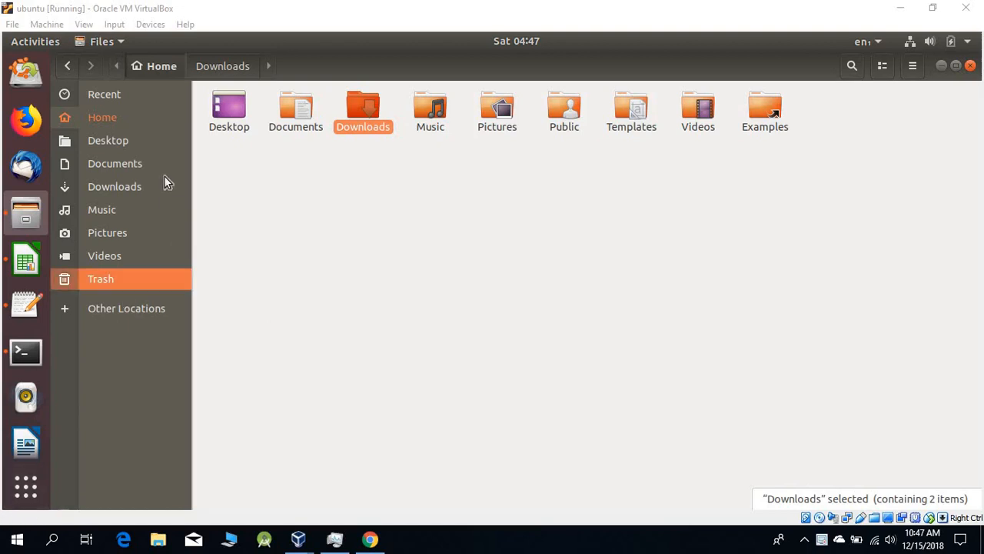
mouse_move(114, 163)
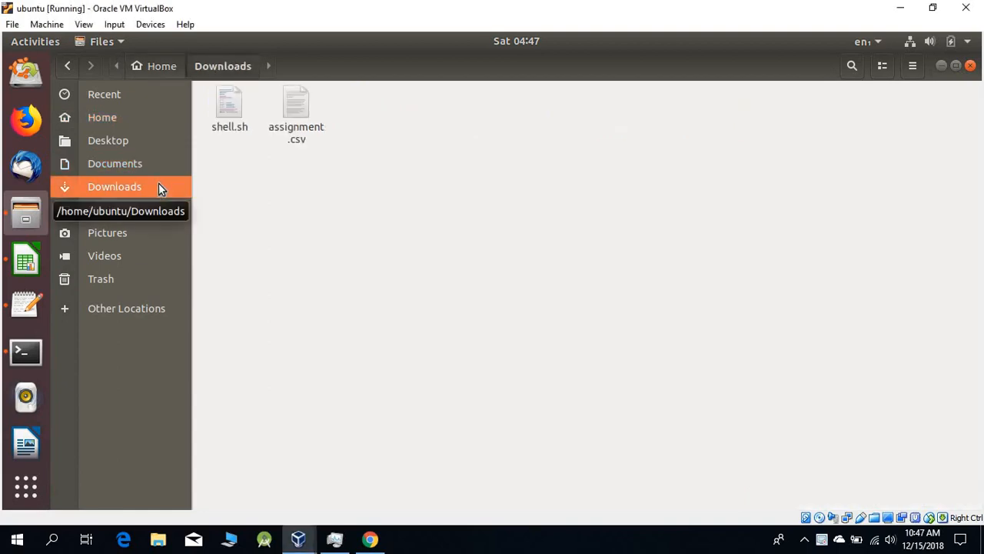
mouse_move(339, 93)
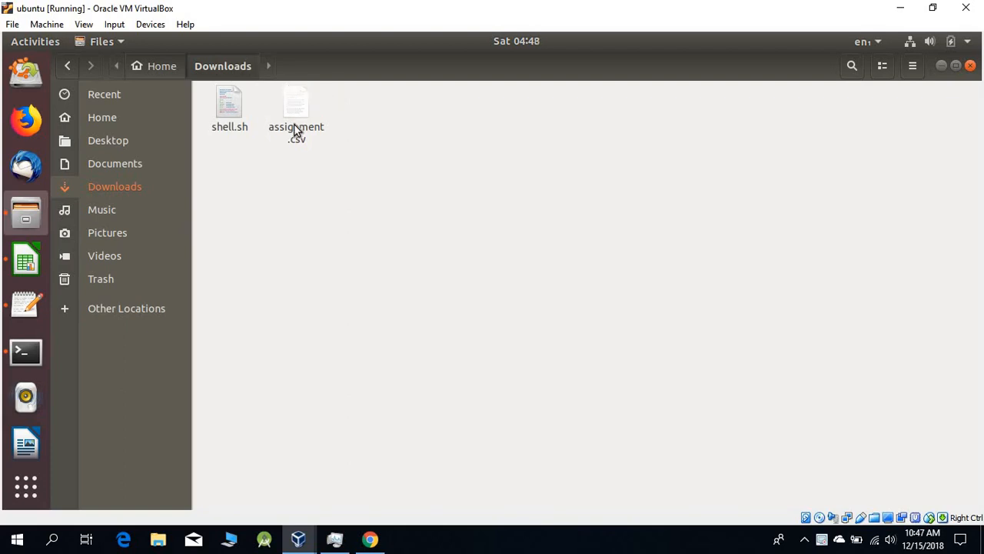
mouse_move(290, 113)
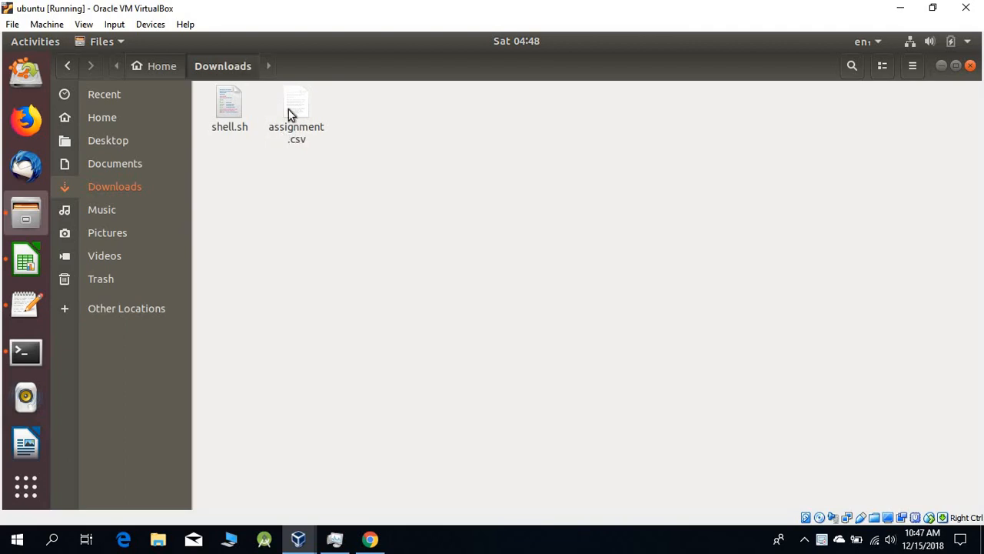
mouse_move(298, 129)
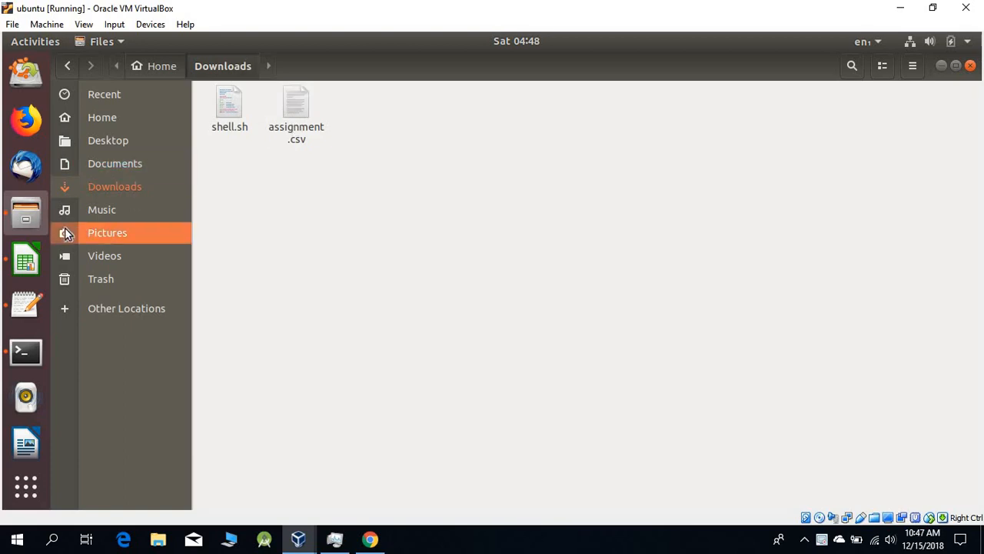
Open assignment.csv in Calc and scroll to the header row with Year, State and Deaths.
double_click(295, 101)
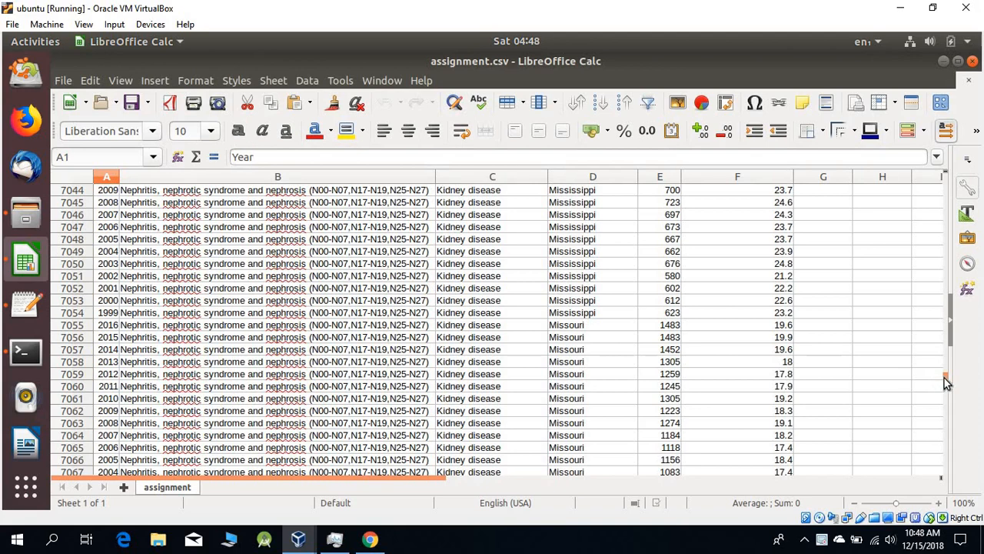
left_click_drag(946, 377, 946, 280)
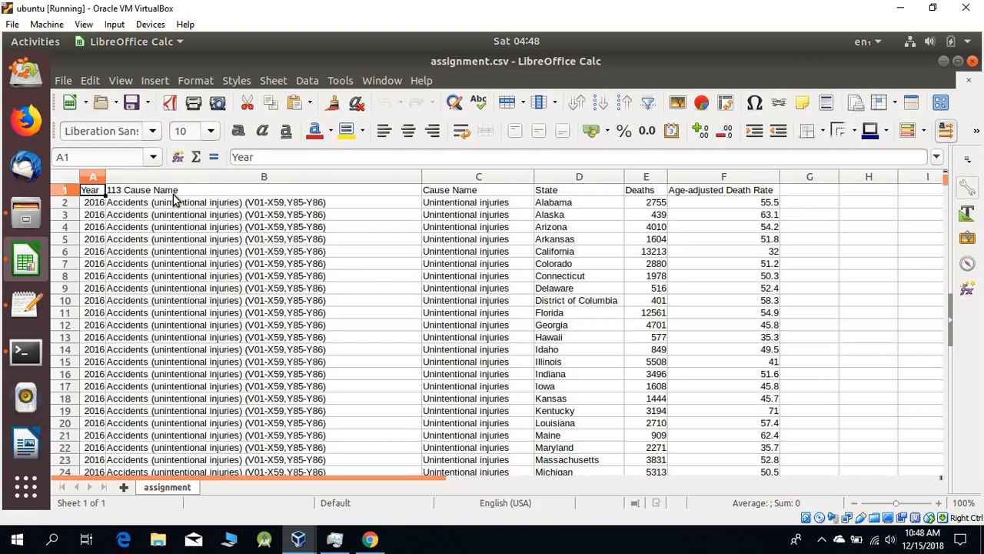
mouse_move(172, 210)
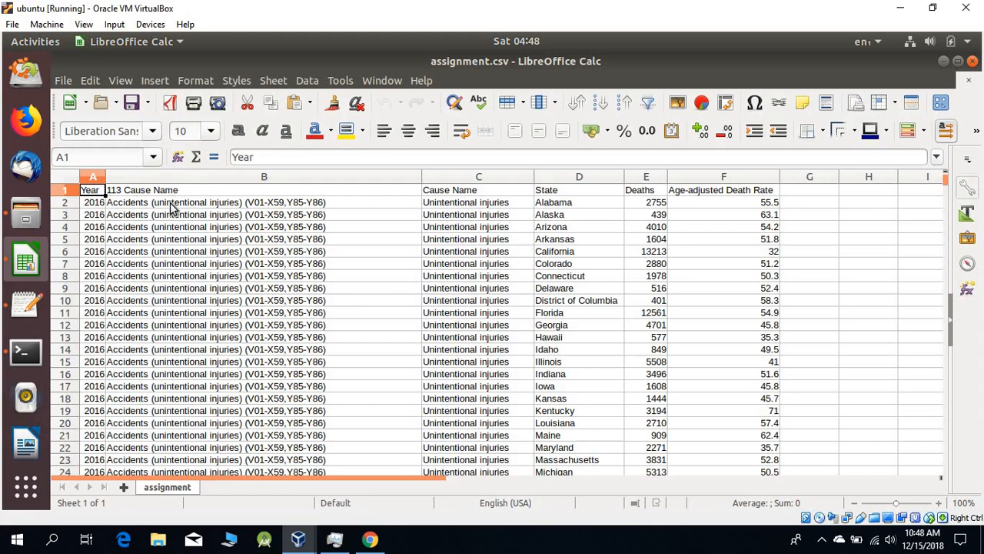
mouse_move(569, 222)
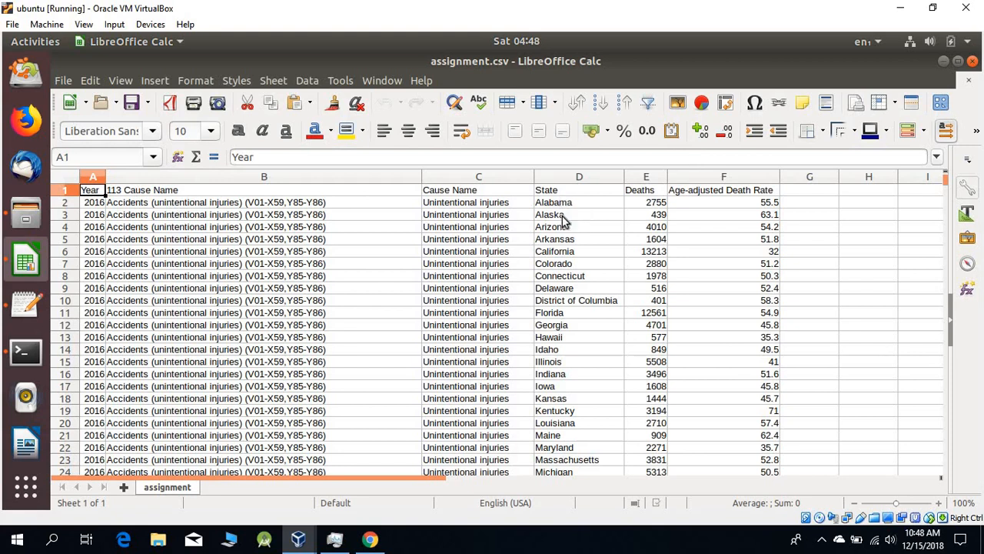
mouse_move(566, 231)
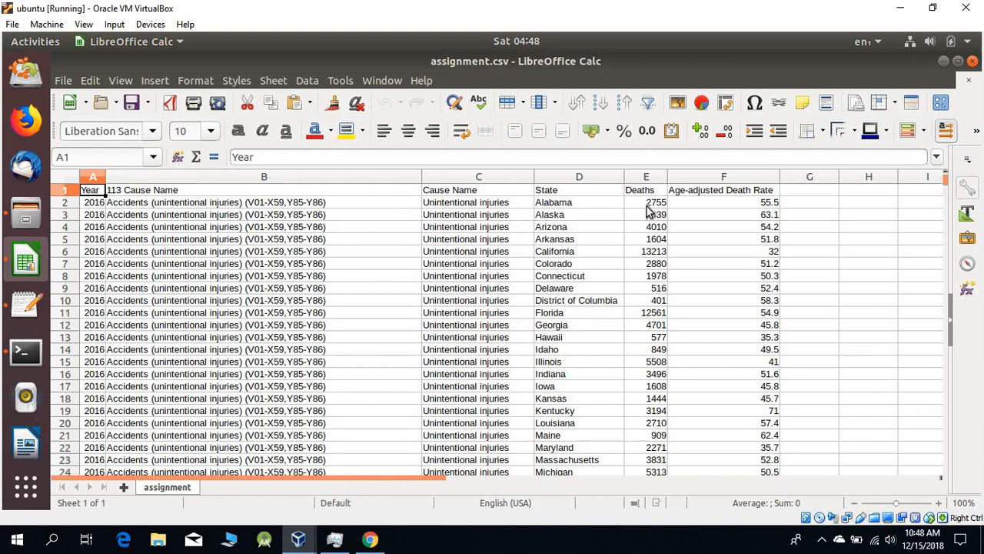
mouse_move(660, 214)
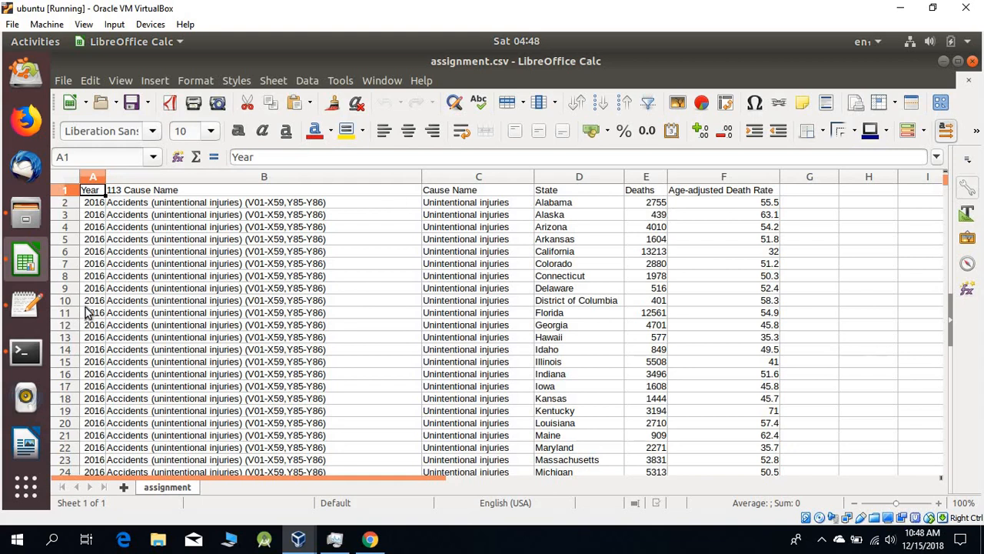
mouse_move(598, 306)
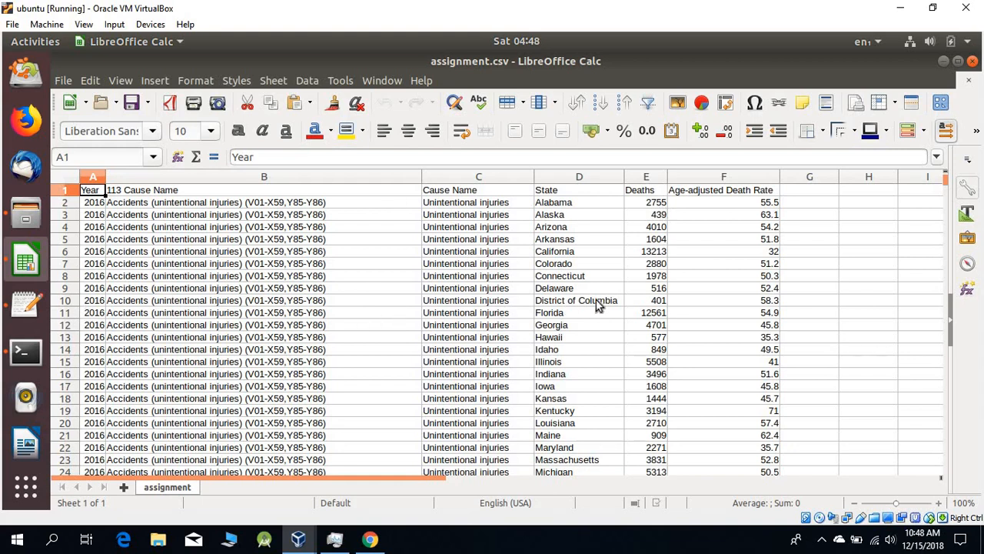
mouse_move(653, 306)
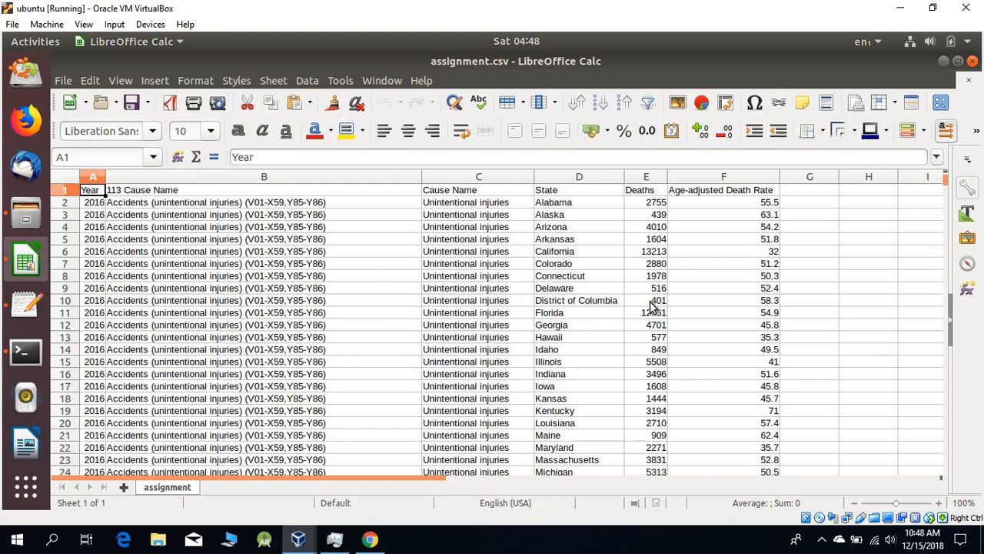
mouse_move(658, 308)
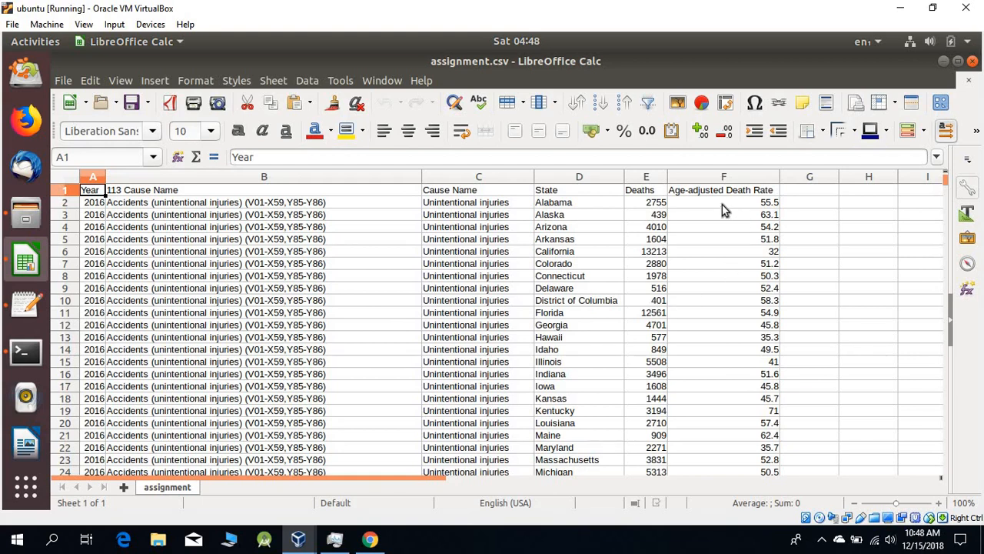
mouse_move(730, 212)
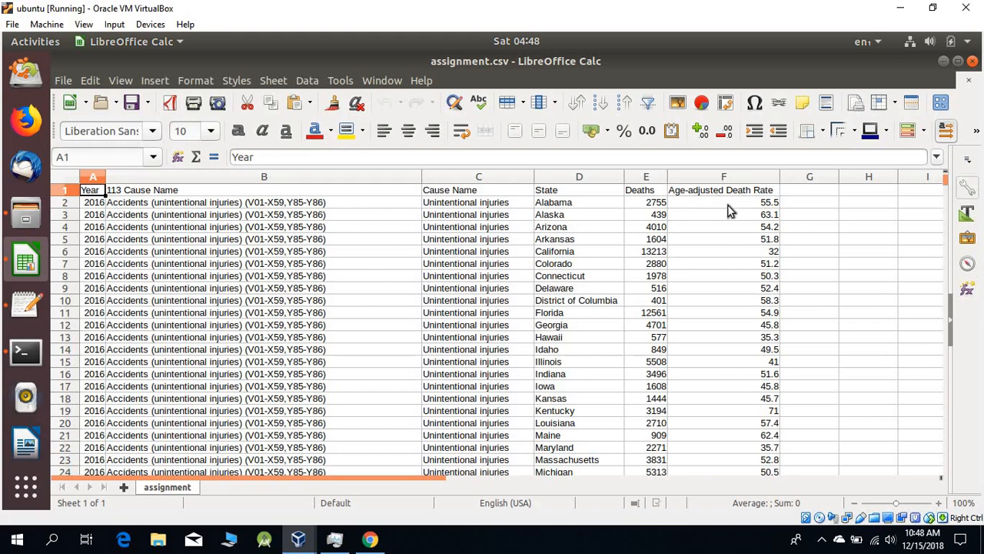
mouse_move(633, 245)
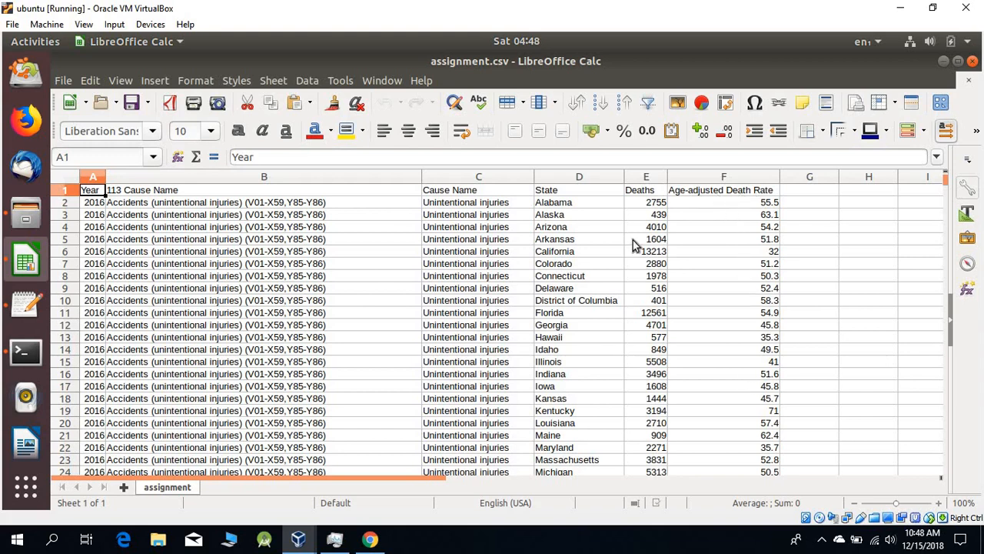
mouse_move(25, 304)
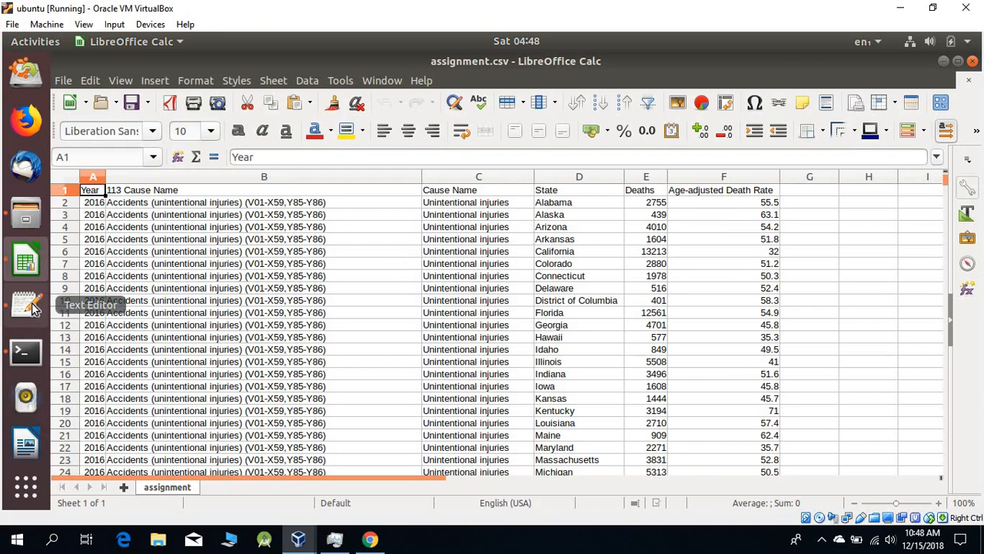
Bring up shell.sh in Text Editor showing the SearchByState and SearchByDeaths grep functions.
left_click(24, 303)
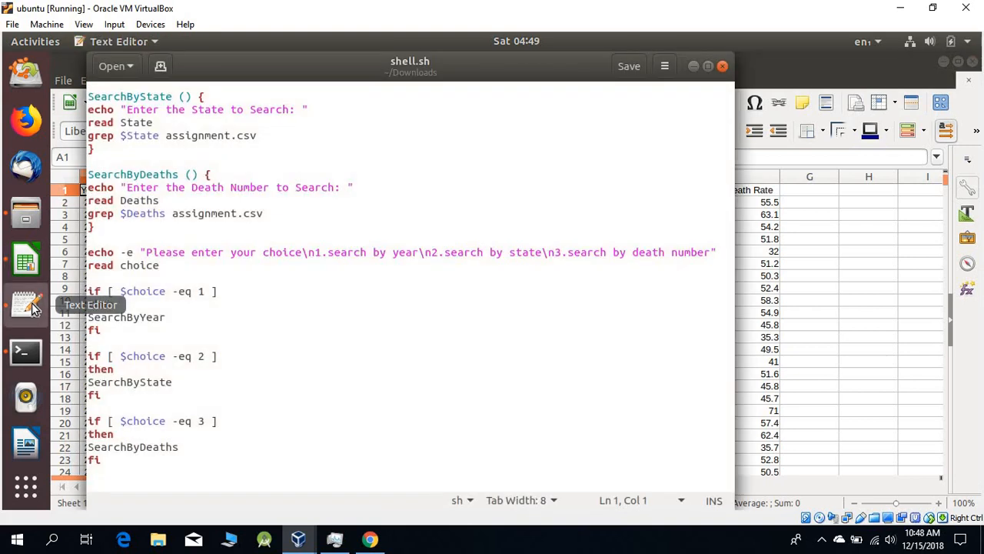
mouse_move(25, 218)
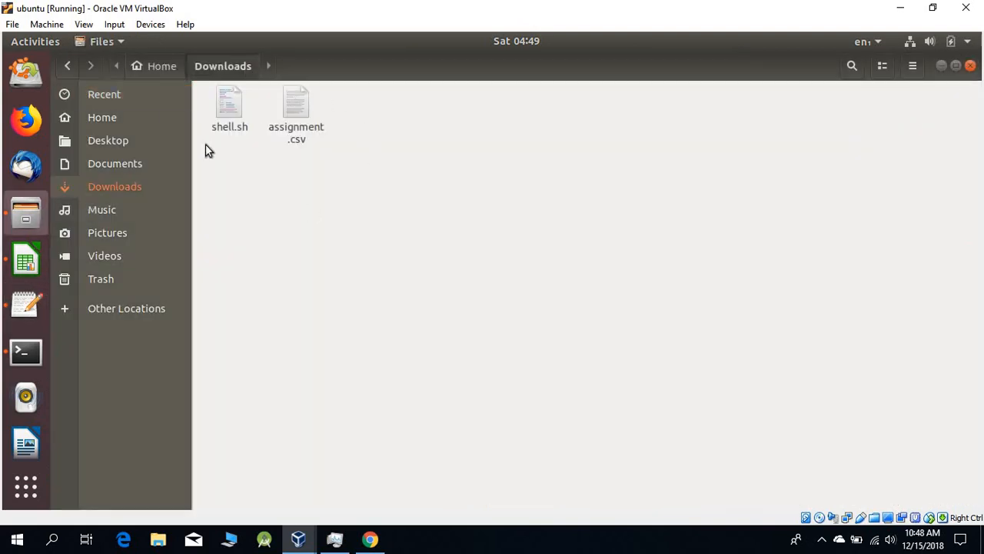
mouse_move(304, 123)
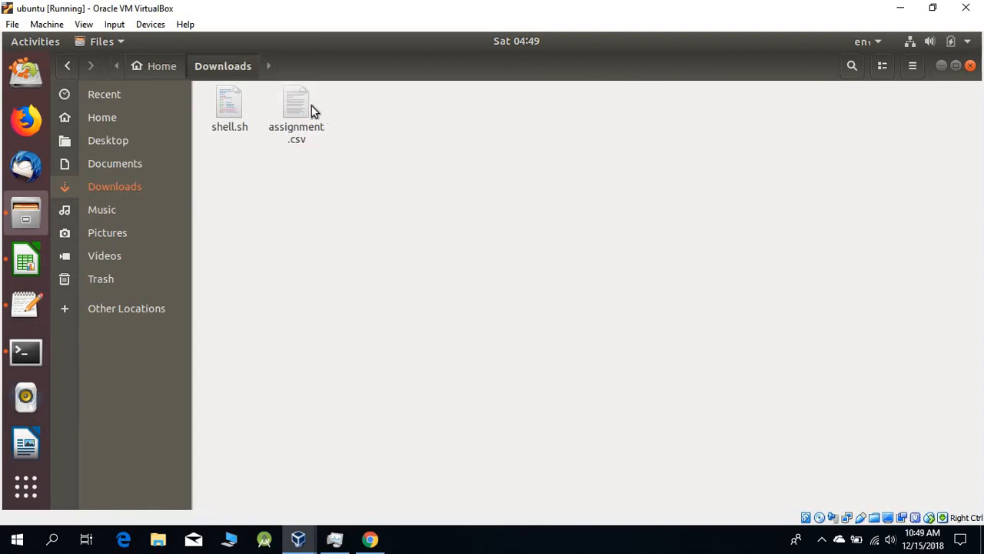
mouse_move(237, 115)
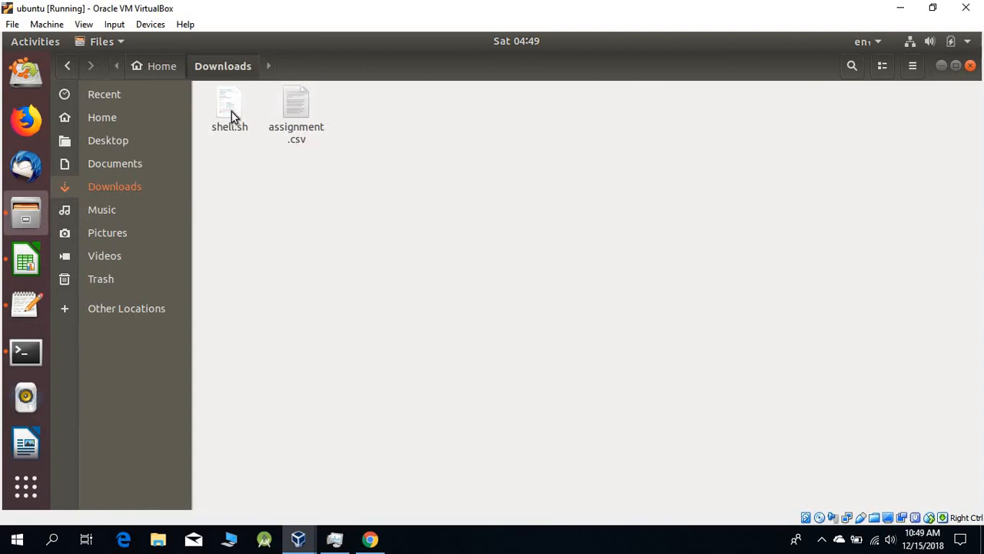
mouse_move(240, 111)
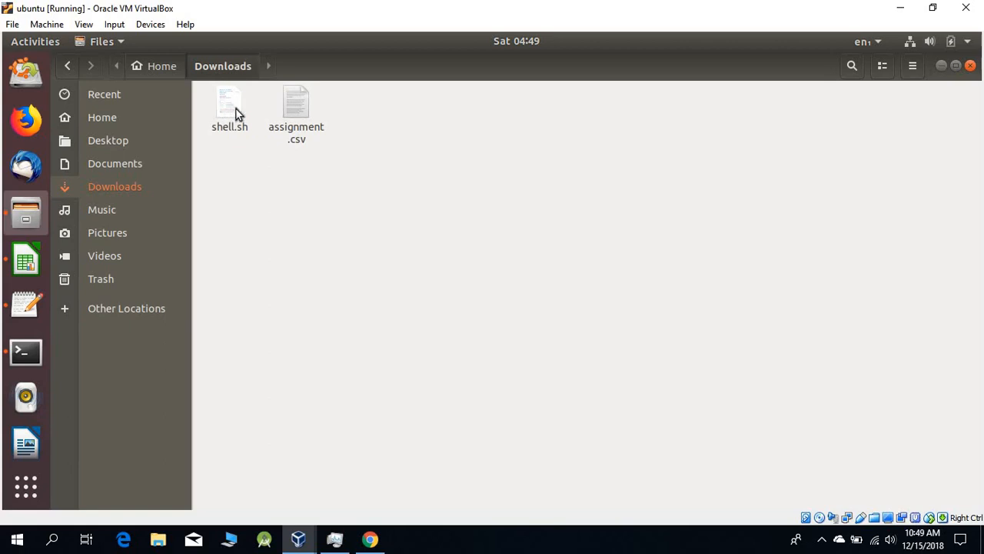
mouse_move(247, 132)
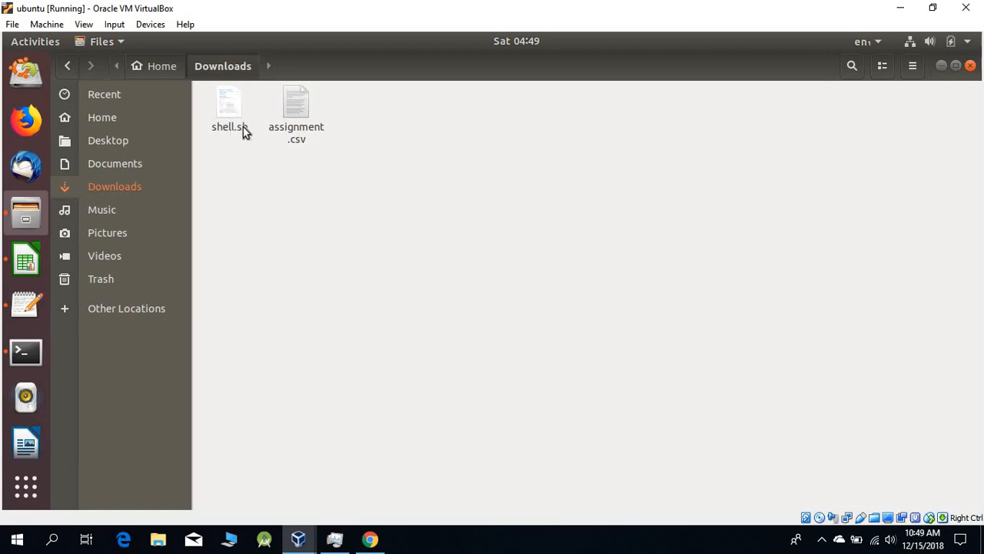
mouse_move(249, 135)
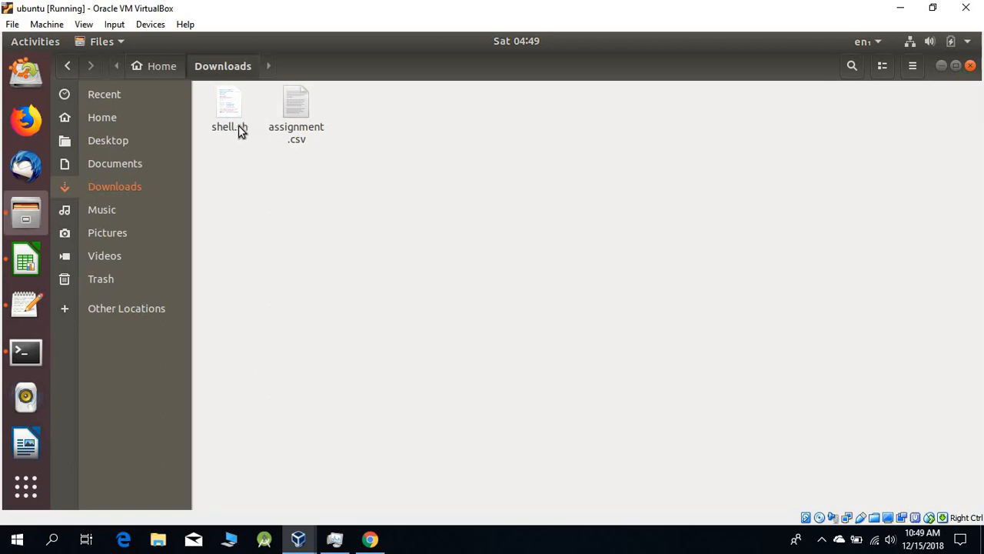
mouse_move(239, 139)
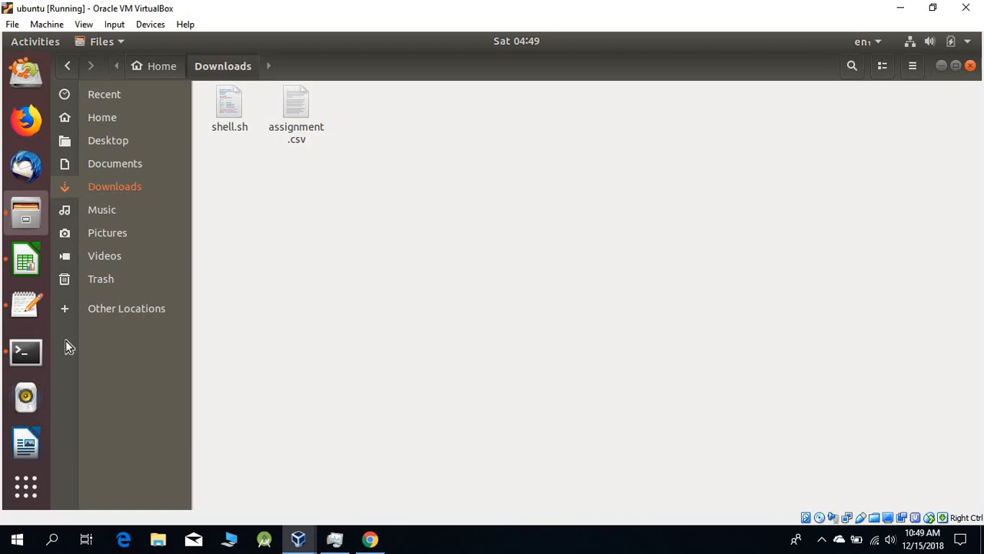
mouse_move(25, 306)
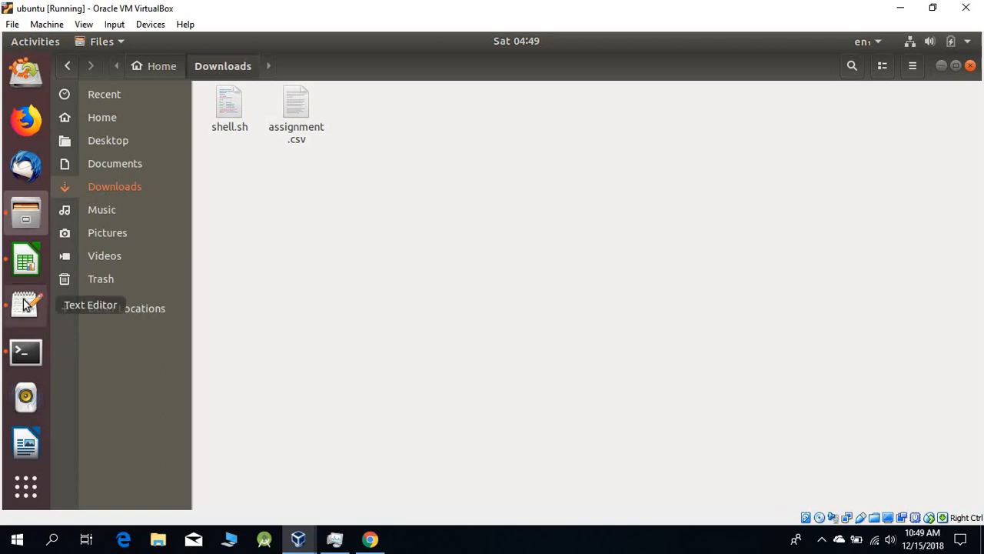
Review shell.sh from the bash header through SearchByYear and the choice checks 1 to 3.
double_click(230, 100)
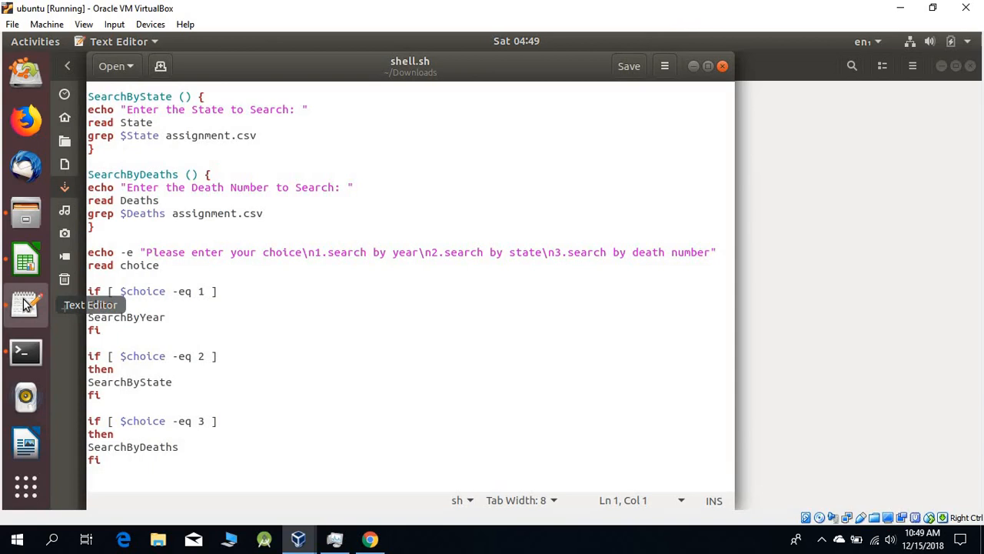
mouse_move(130, 74)
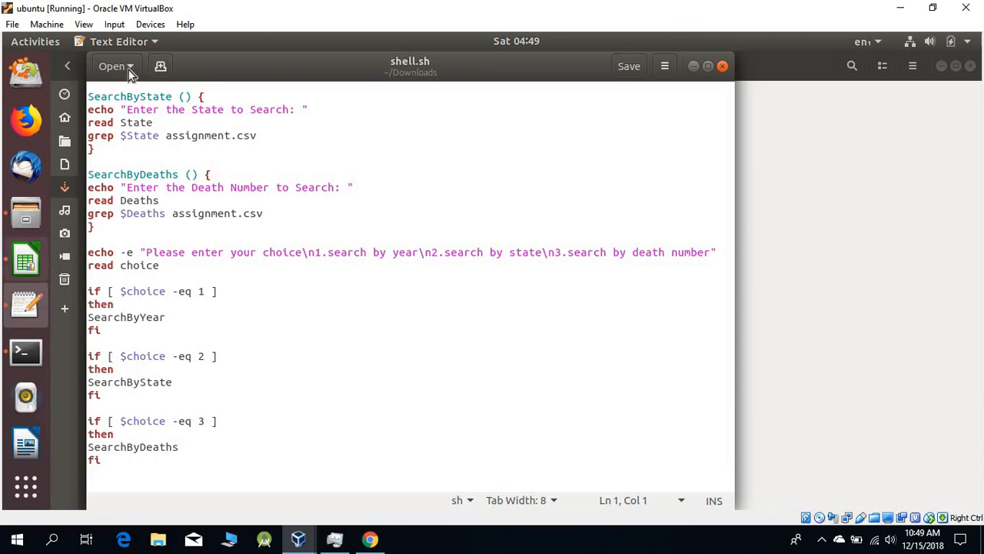
mouse_move(726, 184)
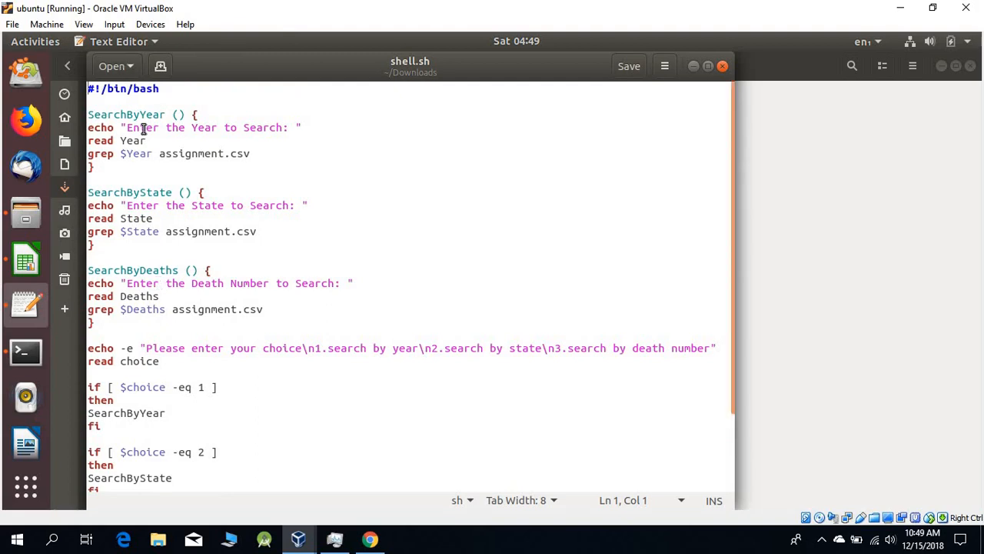
mouse_move(120, 128)
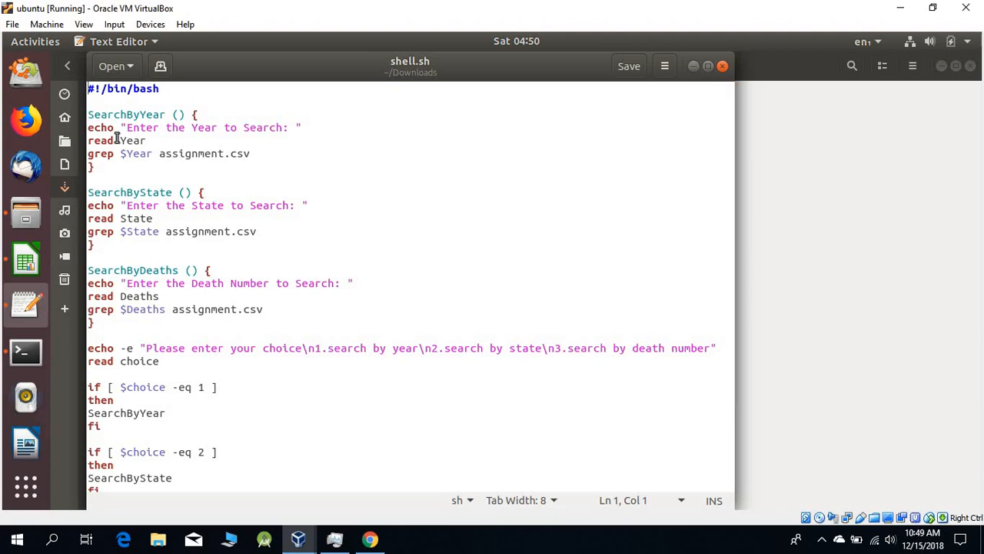
mouse_move(157, 271)
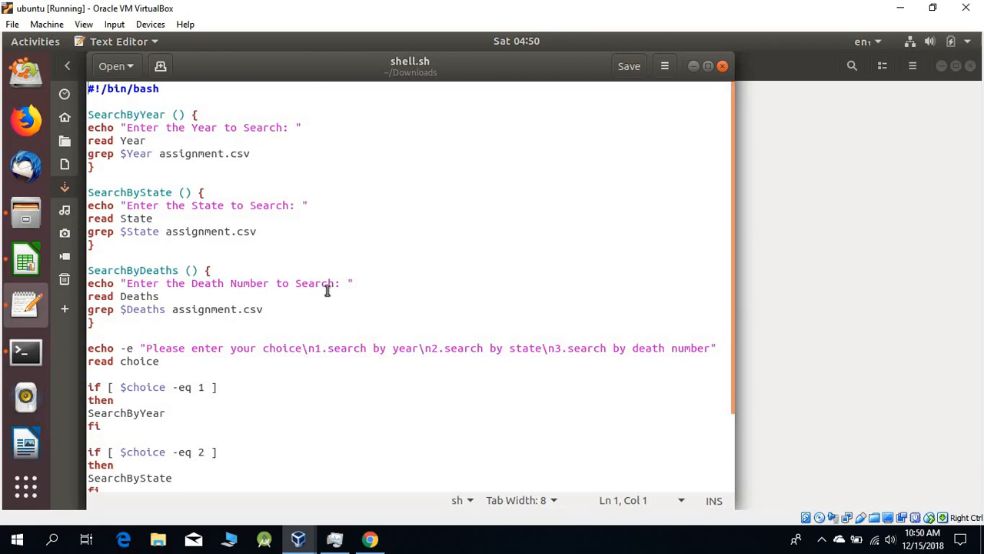
mouse_move(112, 361)
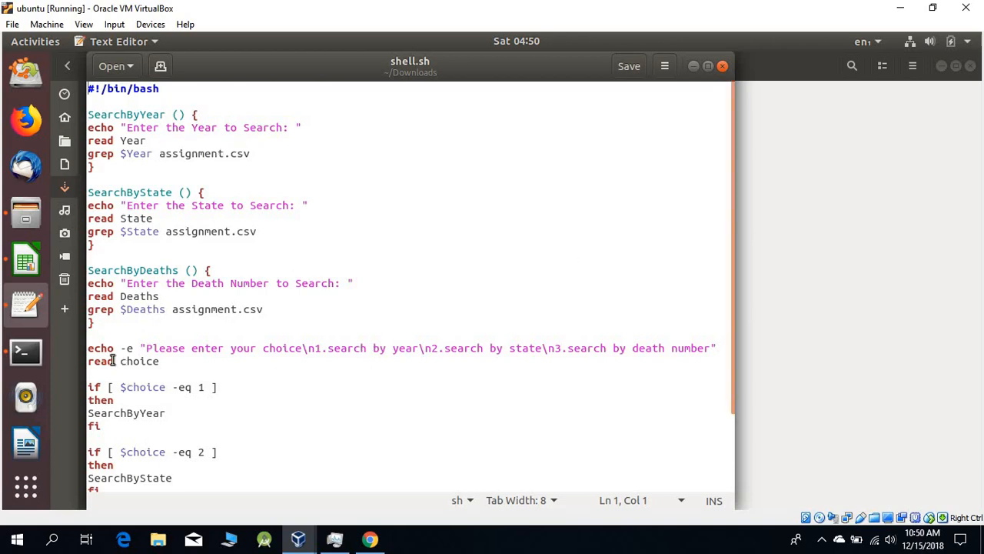
mouse_move(332, 342)
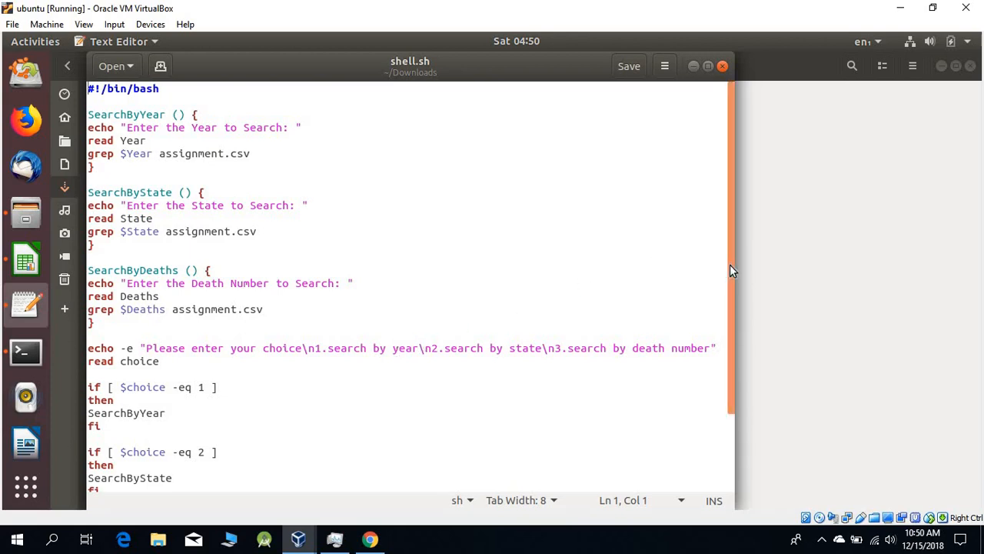
scroll("down", 3)
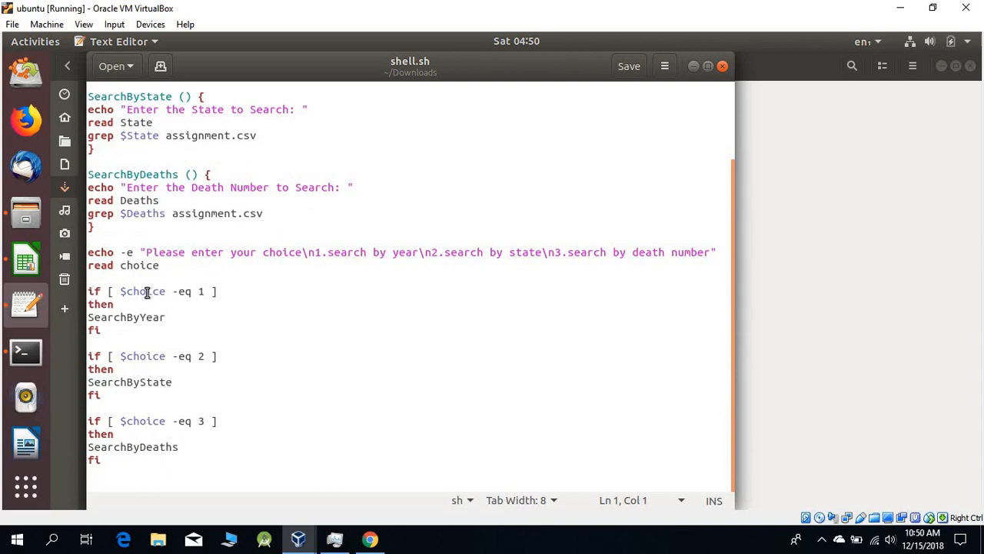
mouse_move(126, 300)
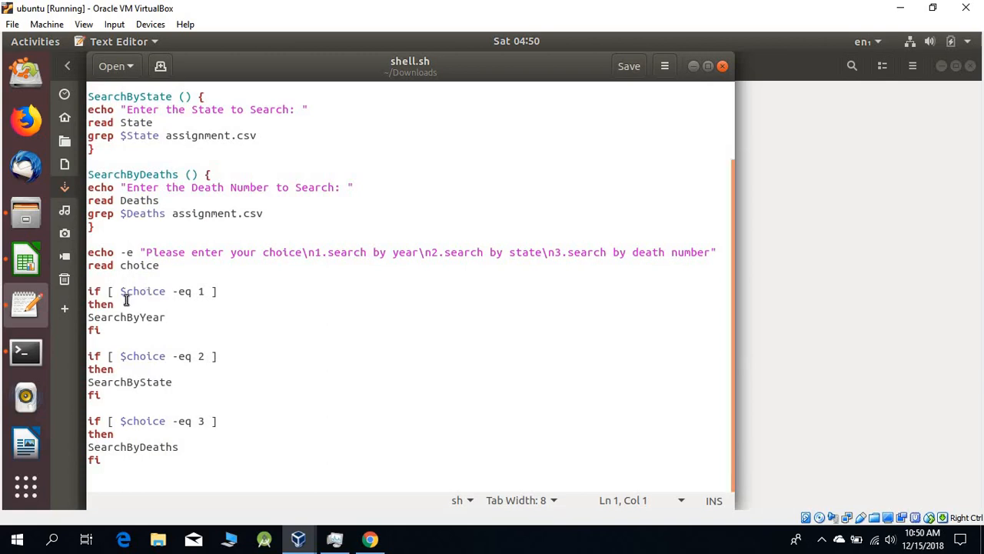
mouse_move(80, 355)
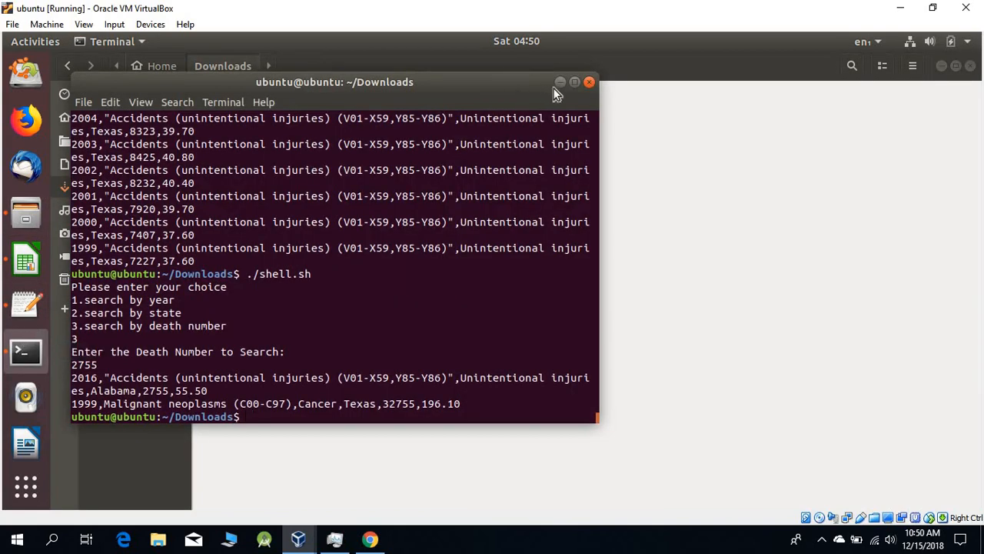
Start a terminal inside the Downloads folder from the Files window.
left_click(587, 83)
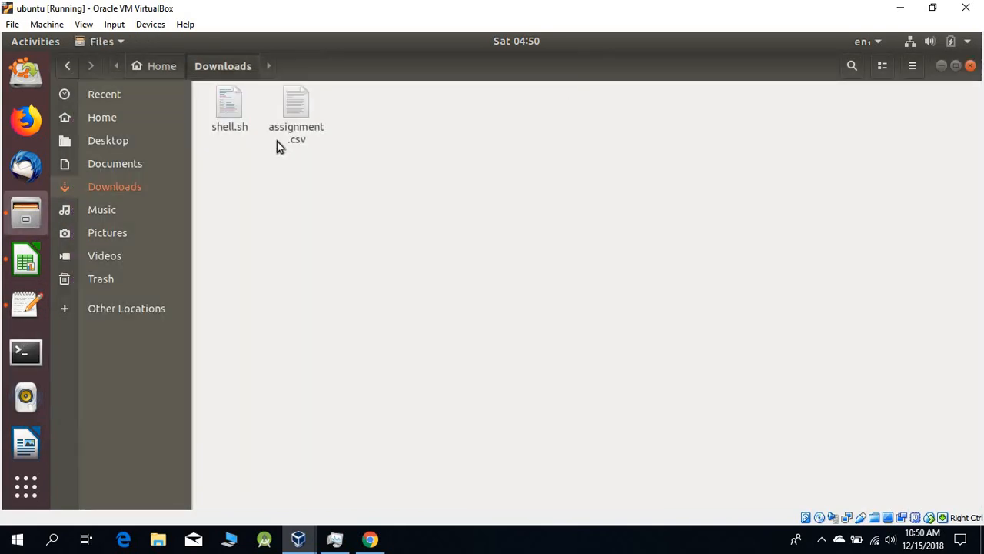
right_click(463, 199)
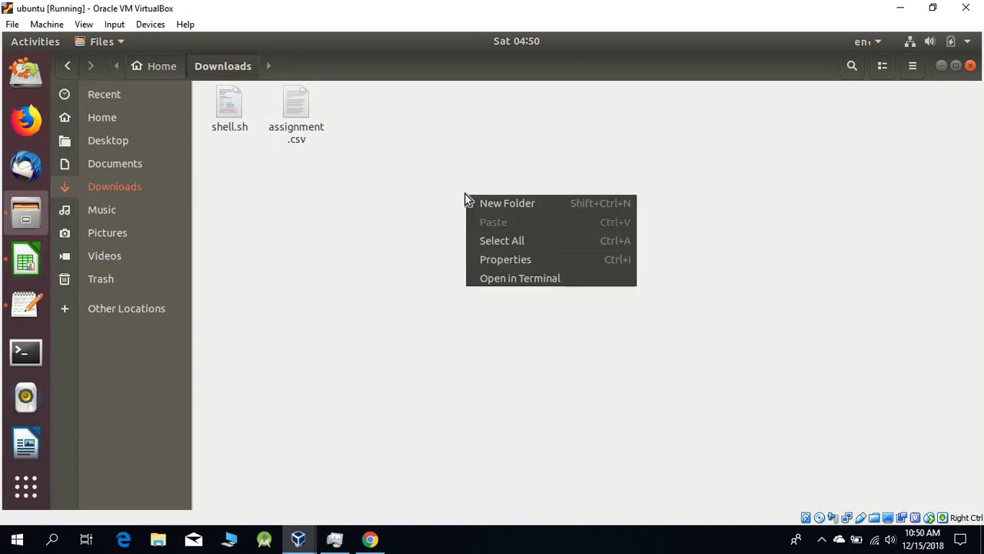
left_click(520, 277)
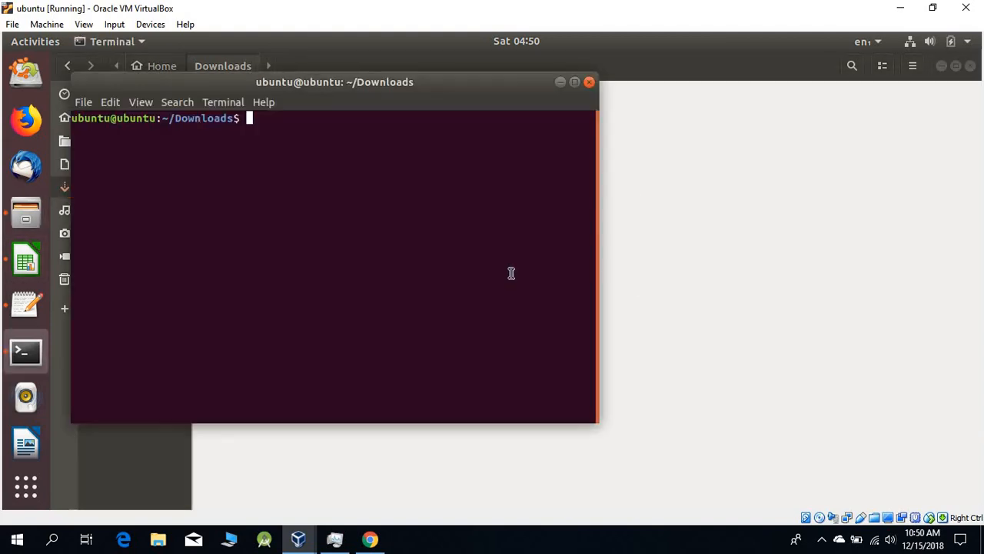
Make shell.sh executable with chmod +x and run ./shell.sh to show the search menu.
type("./shell.sh")
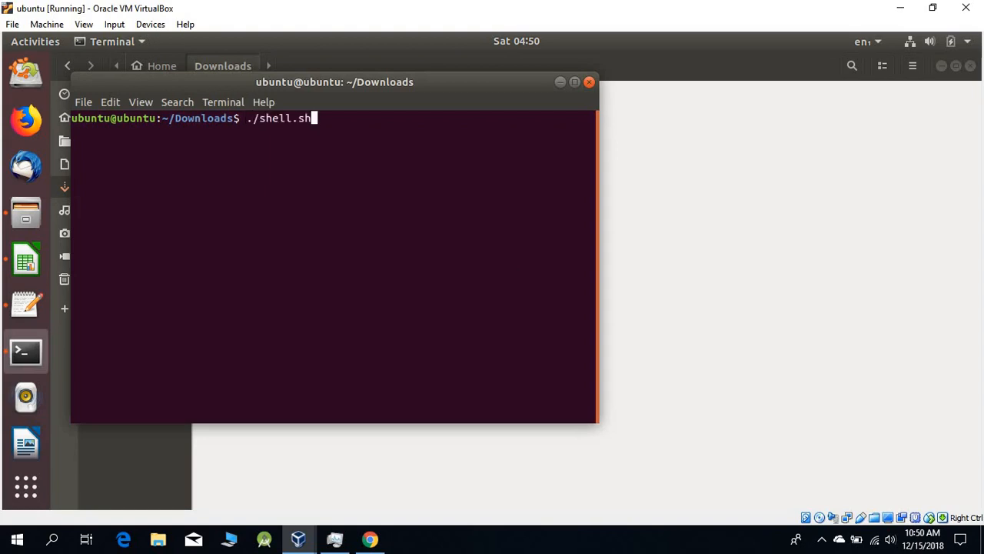
type("chmod +x shell.sh")
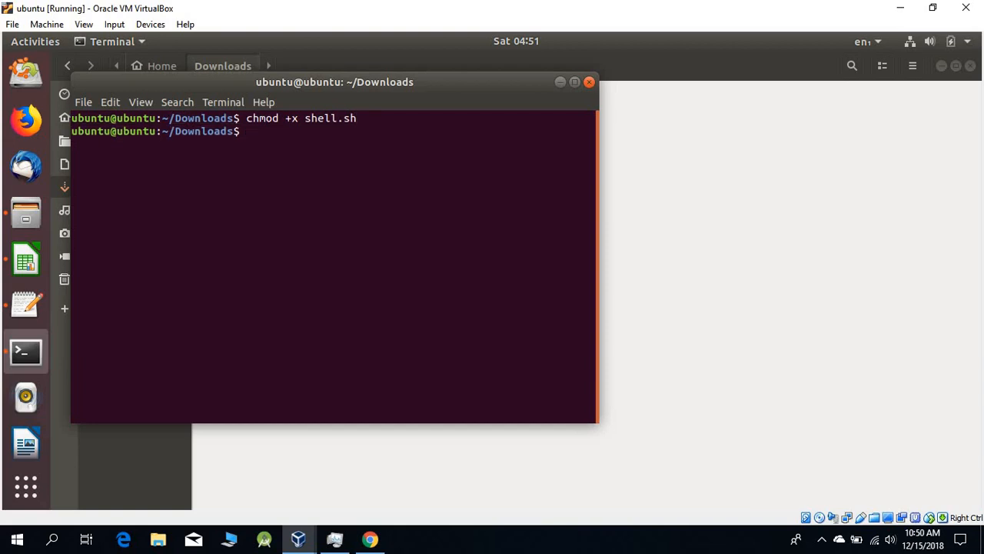
type(".")
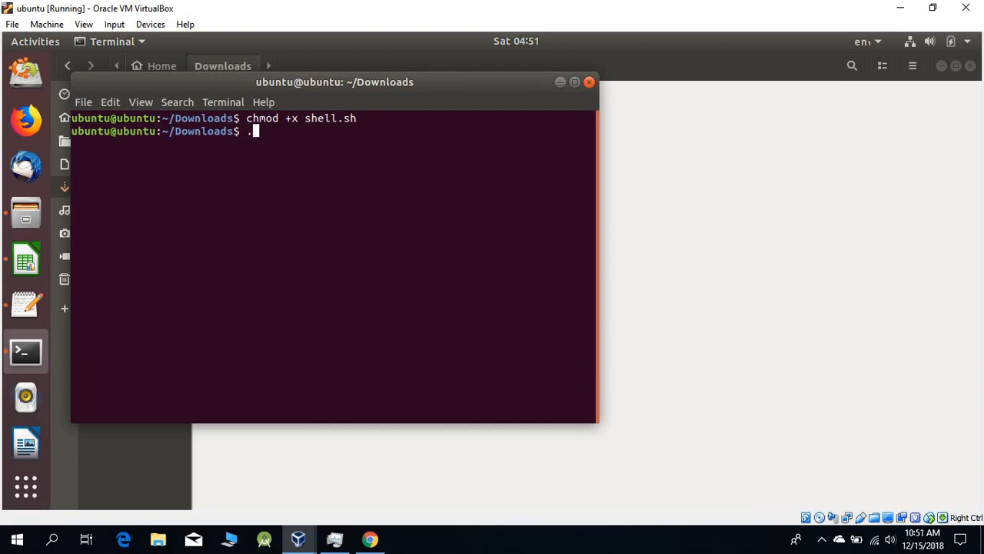
type("/she")
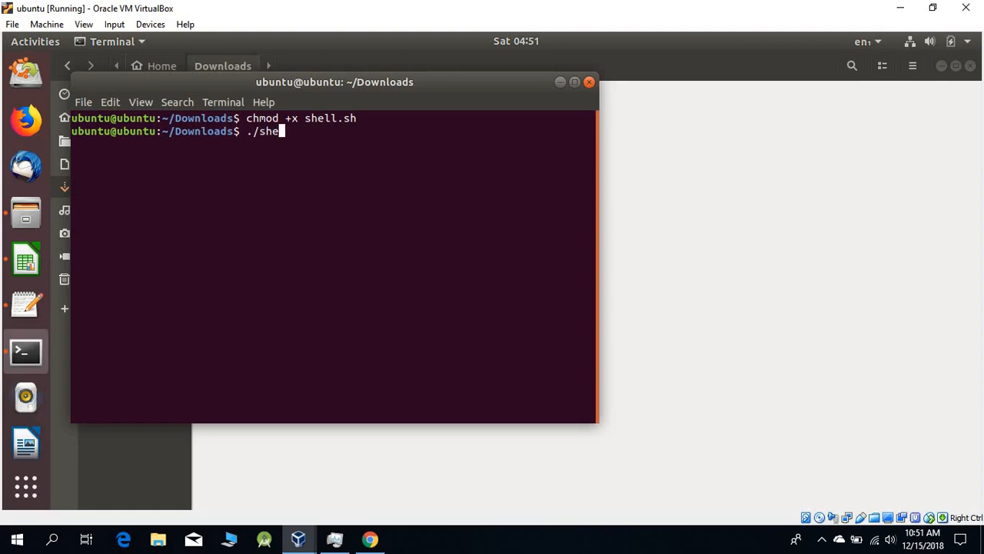
type("llsh")
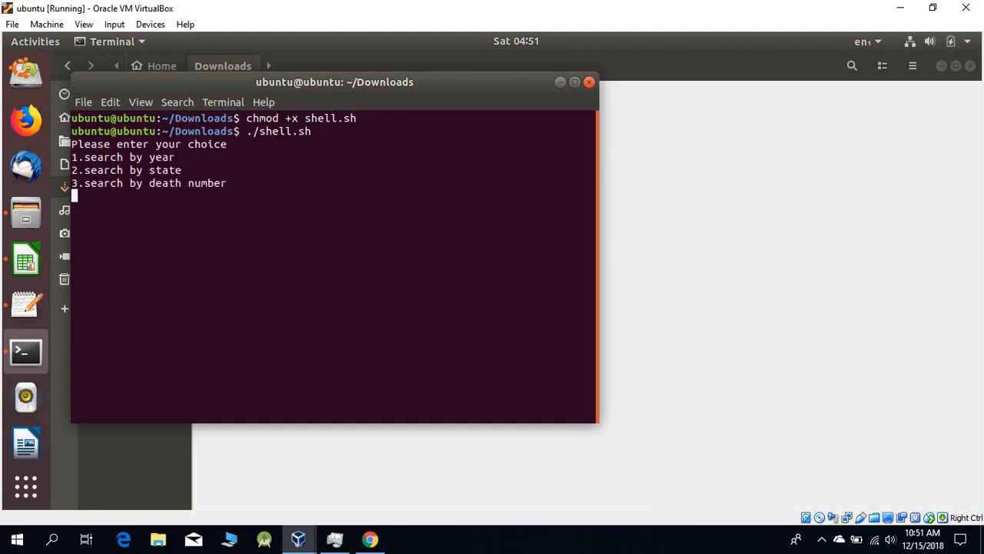
Choose option 1, search year 2003 to list its records, then relaunch ./shell.sh.
type("1")
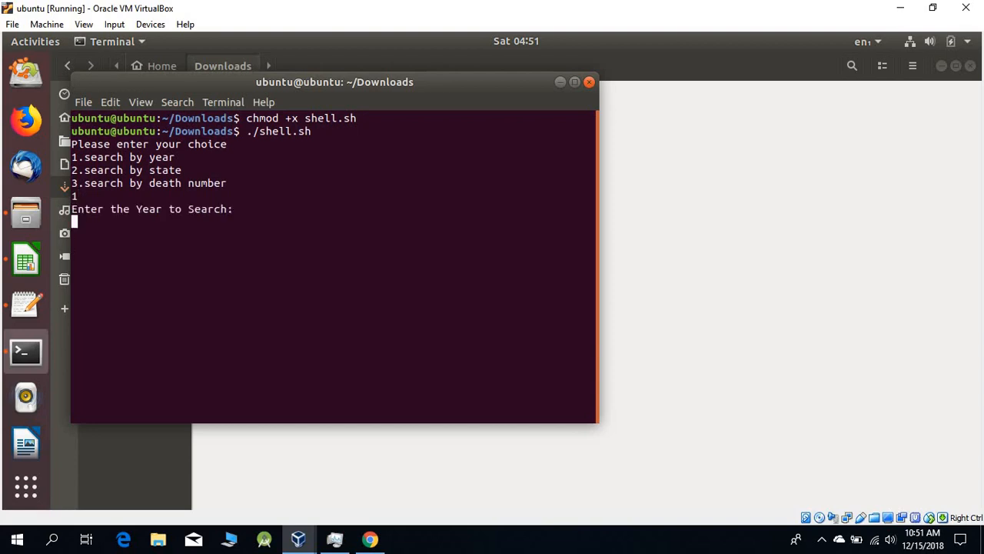
type("2003")
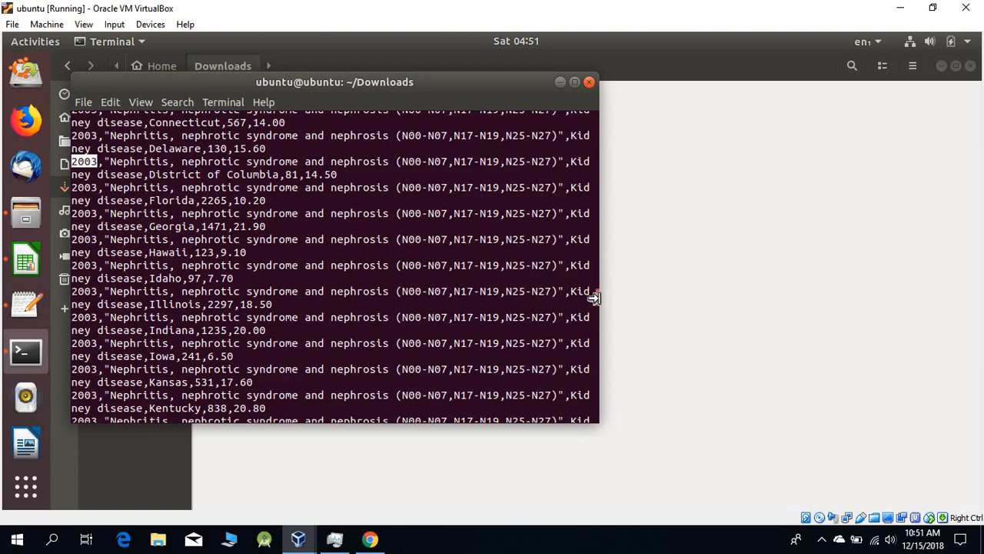
scroll("down", 3)
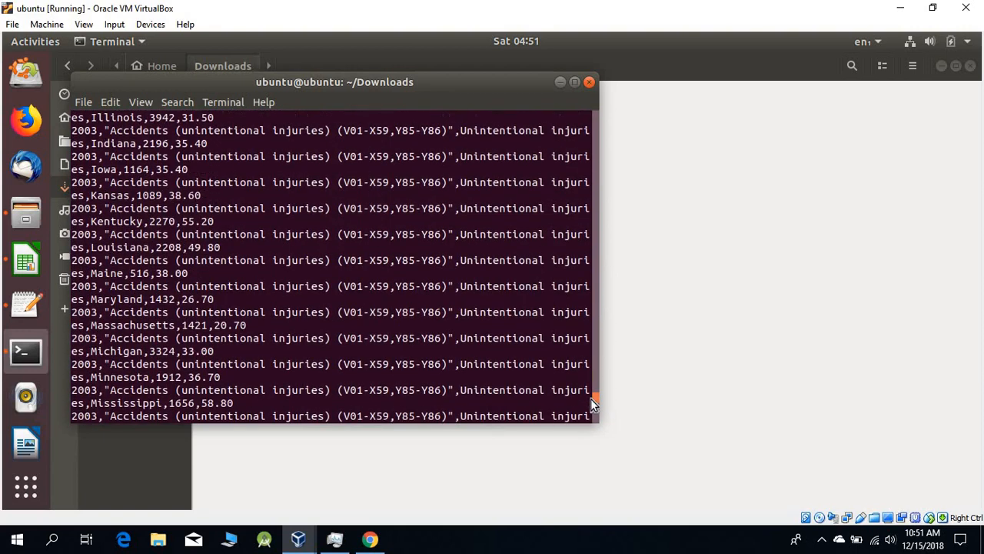
scroll("down", 3)
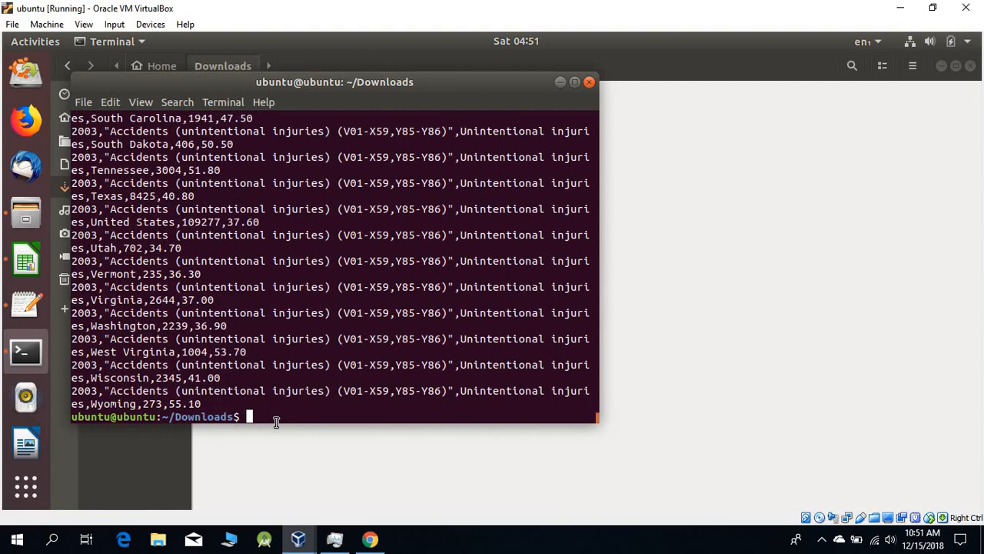
type("./shell.sh")
type("2")
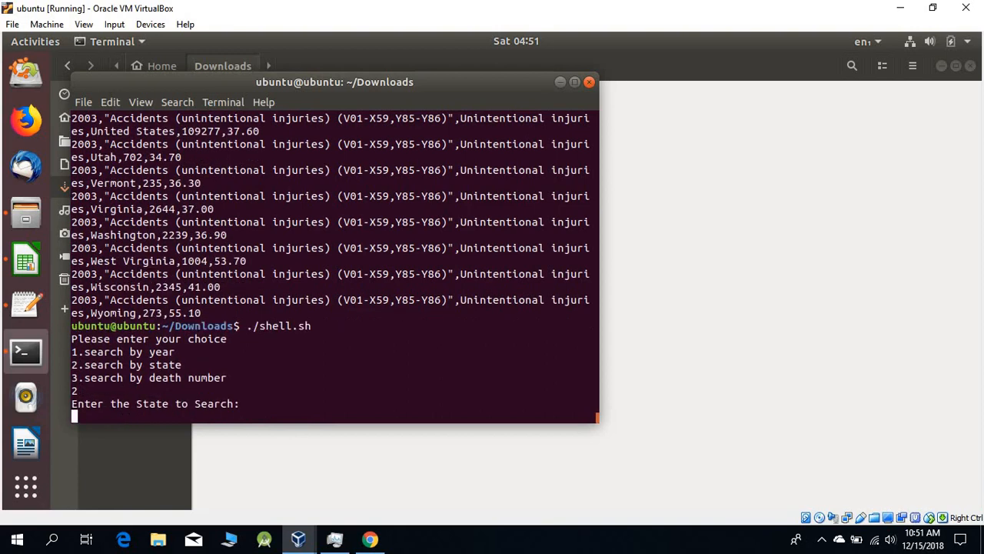
Search state Texas, highlight Texas in result rows to verify, then relaunch ./shell.sh.
type("Texas")
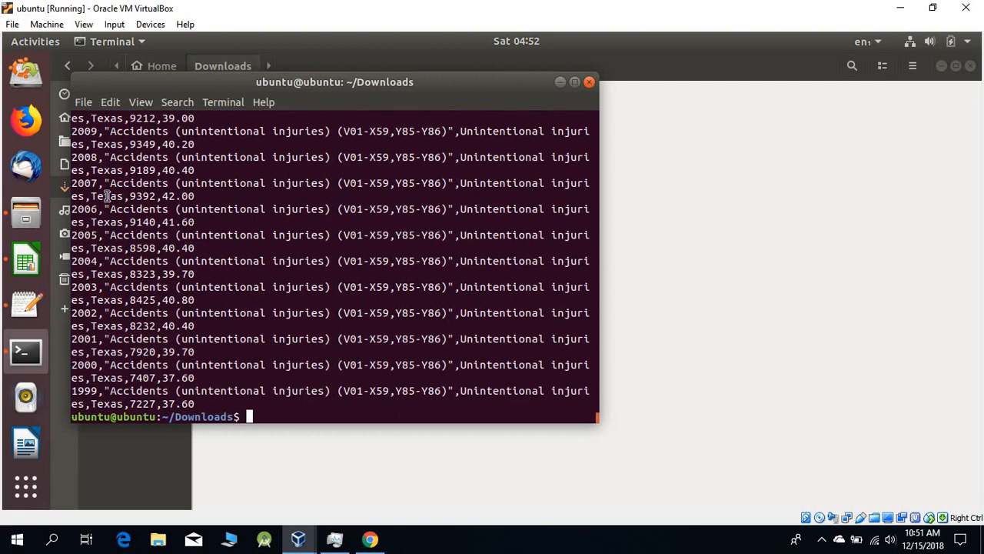
double_click(107, 195)
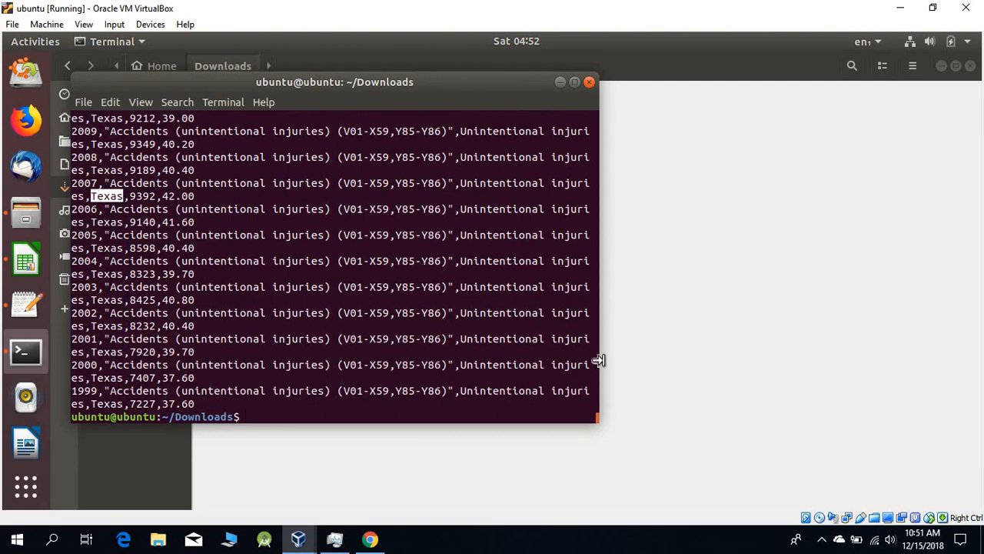
mouse_move(597, 421)
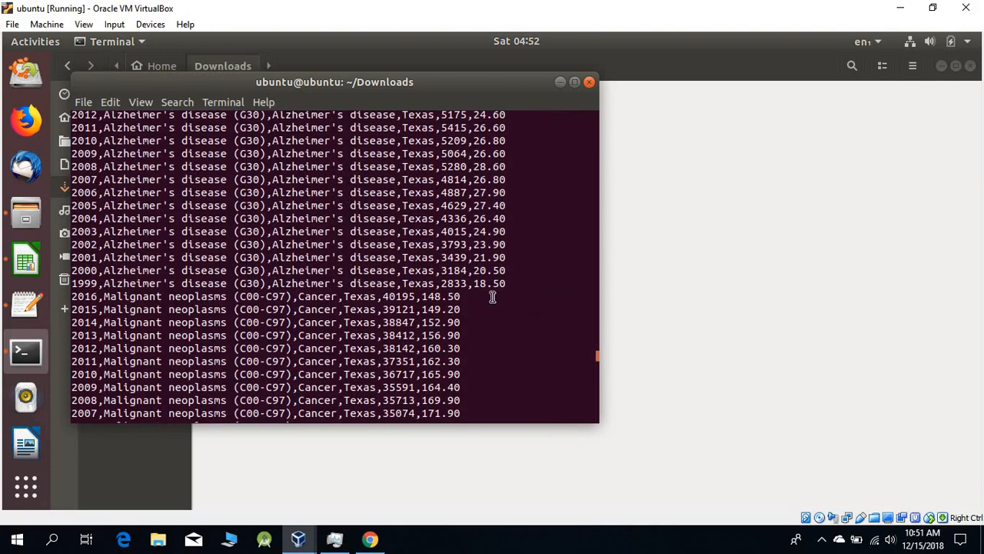
mouse_move(417, 179)
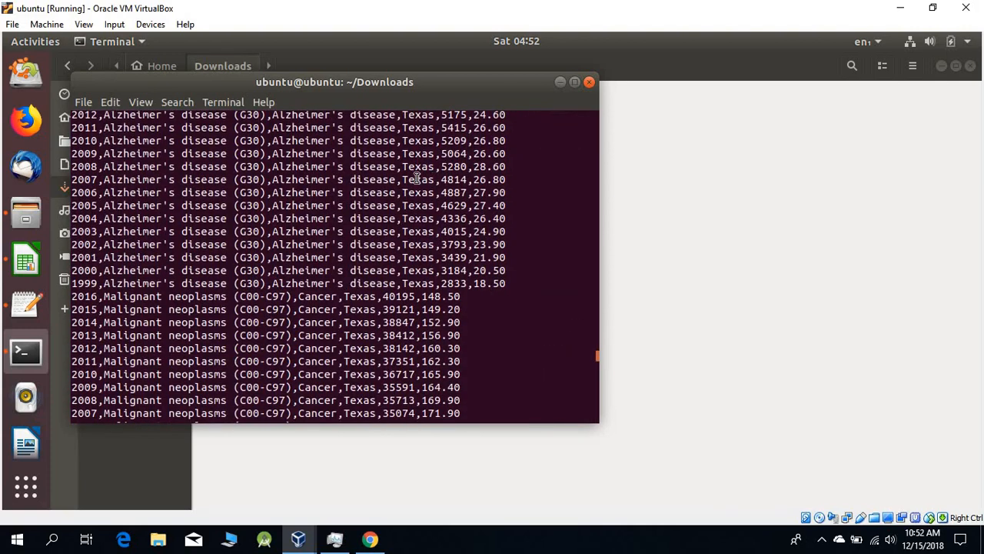
double_click(418, 179)
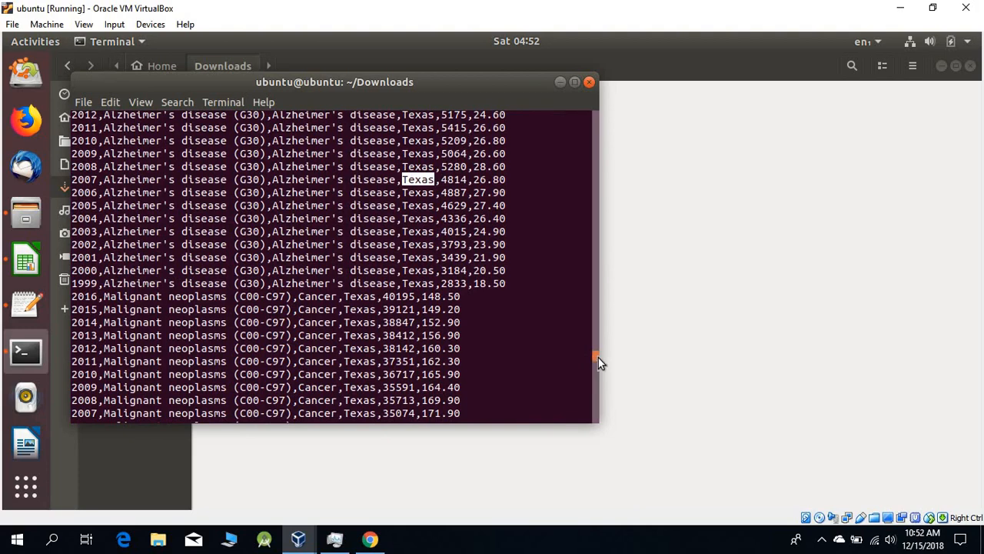
scroll("down", 3)
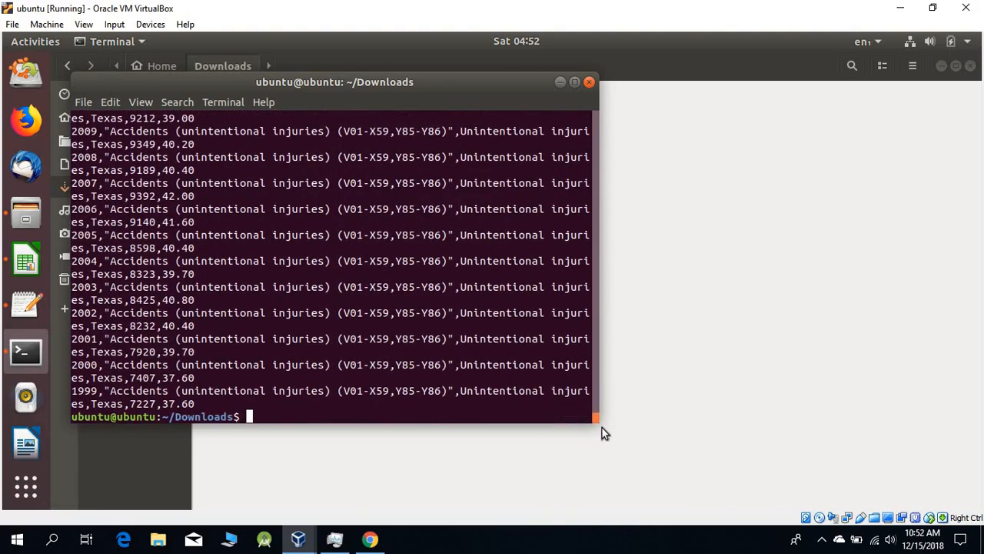
type("./shell.sh")
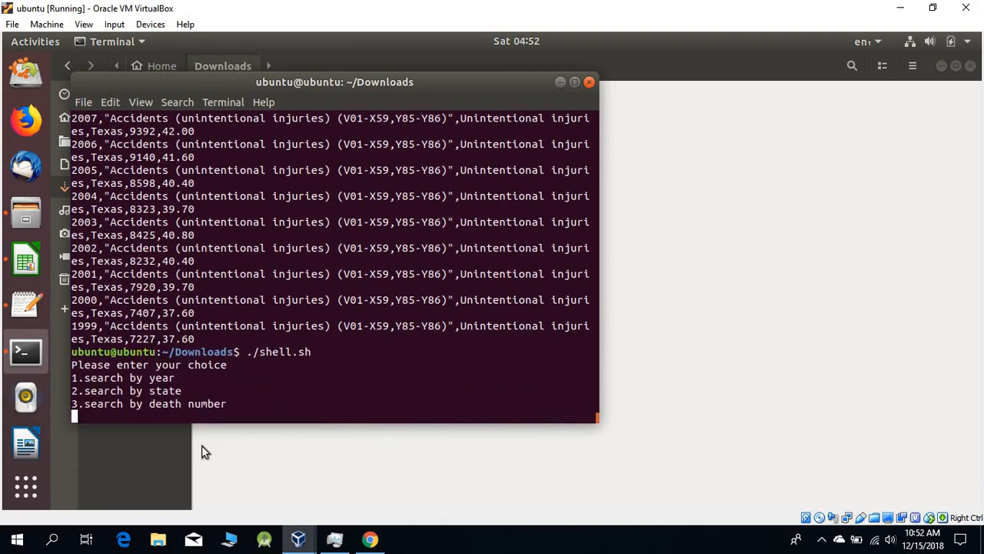
Choose option 3 and search death number 2755 to return the two matching records.
type("3")
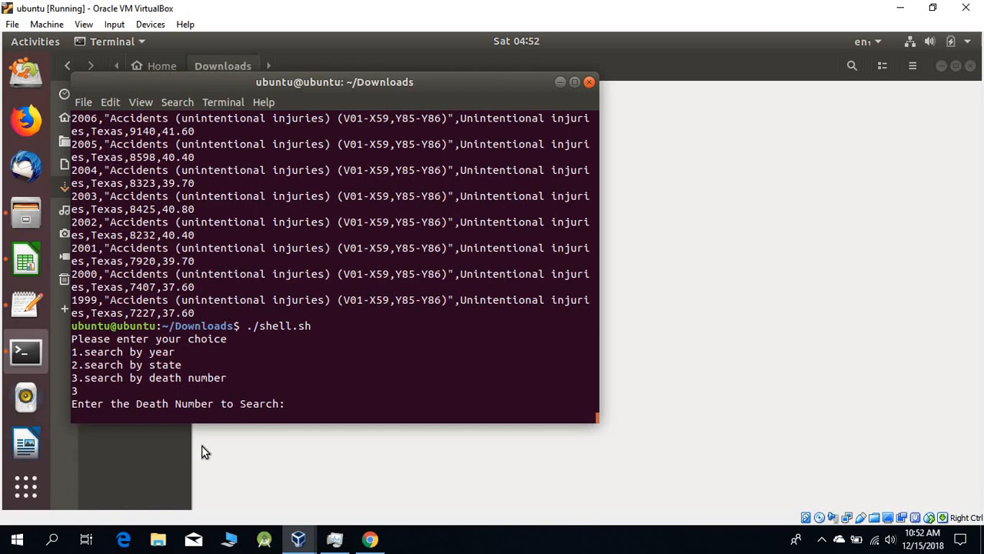
type("2755")
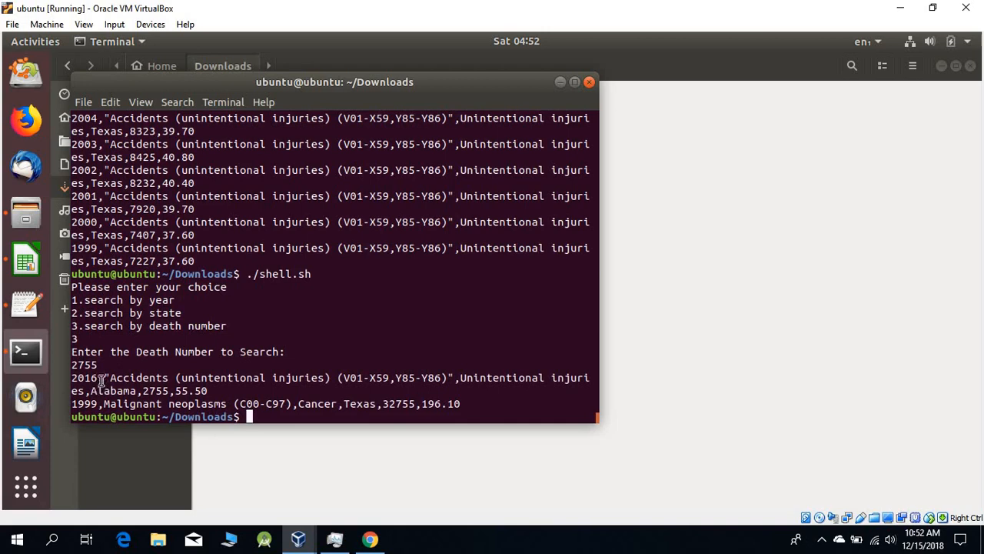
mouse_move(287, 379)
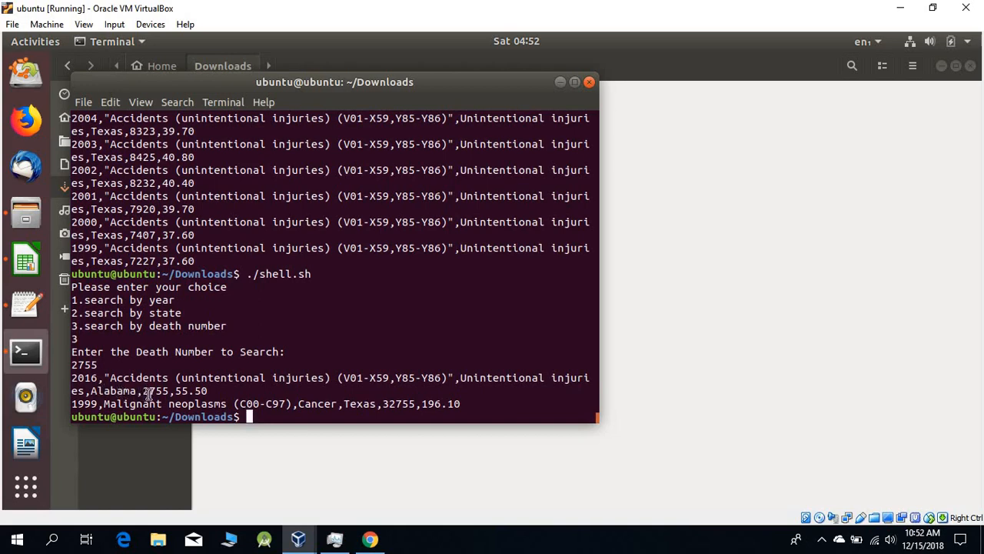
mouse_move(171, 403)
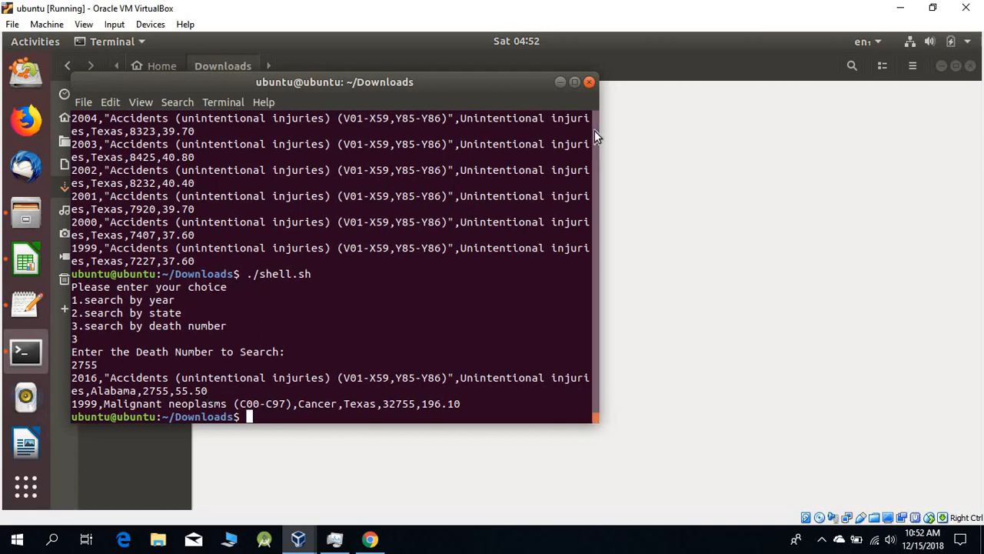
mouse_move(588, 83)
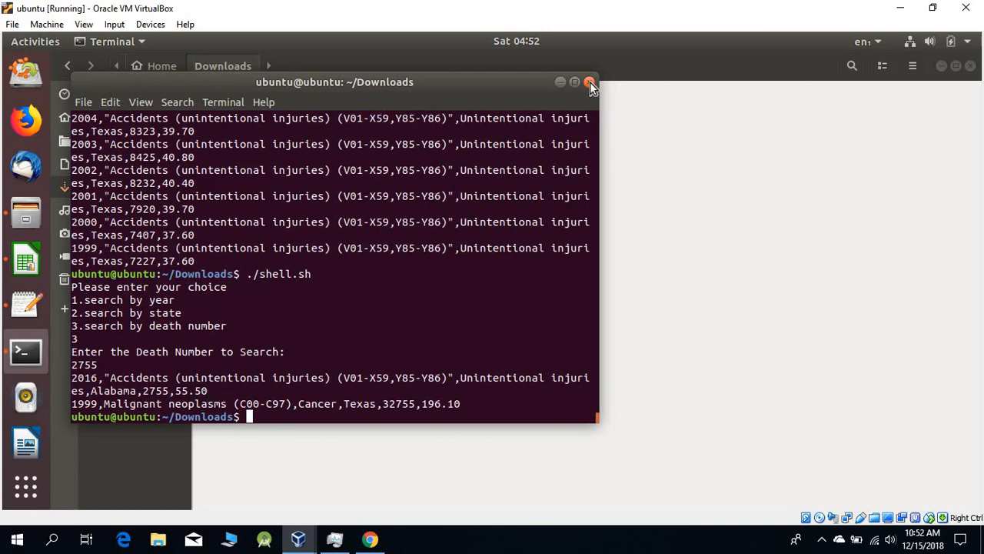